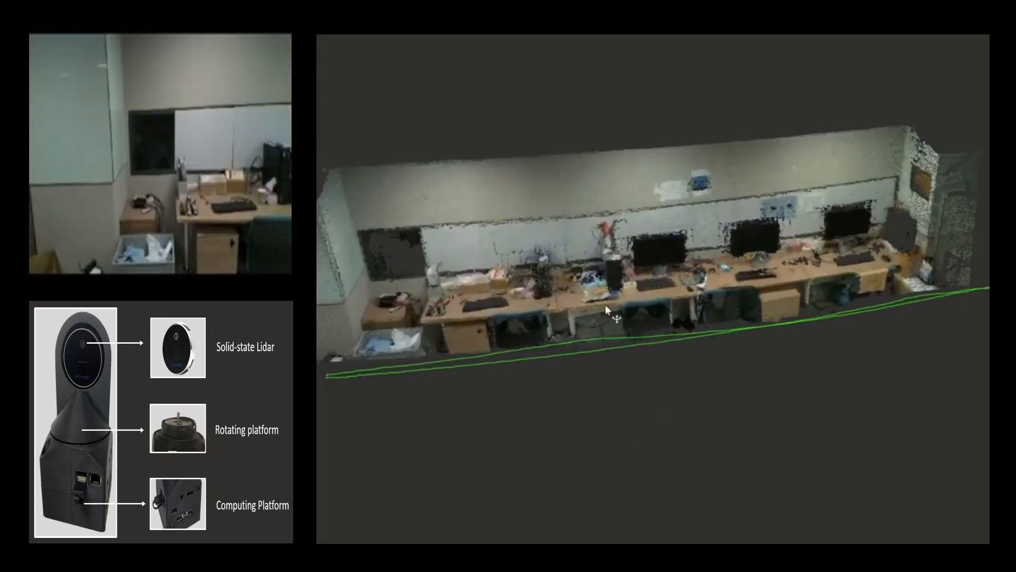
Step: Zoom out and tilt the camera to view the whole office desk row and green scan trajectory
left_click_drag(609, 309, 613, 275)
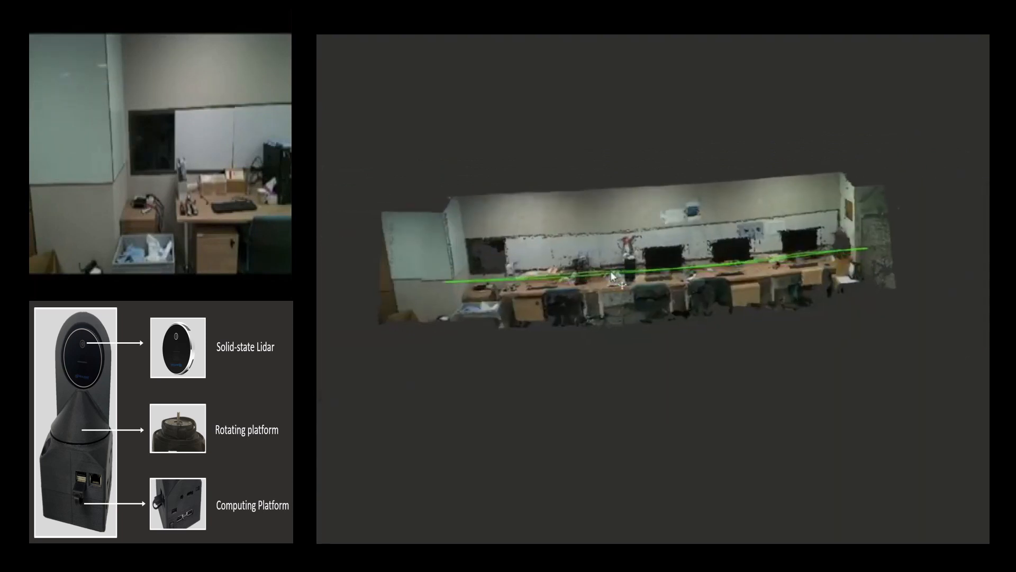